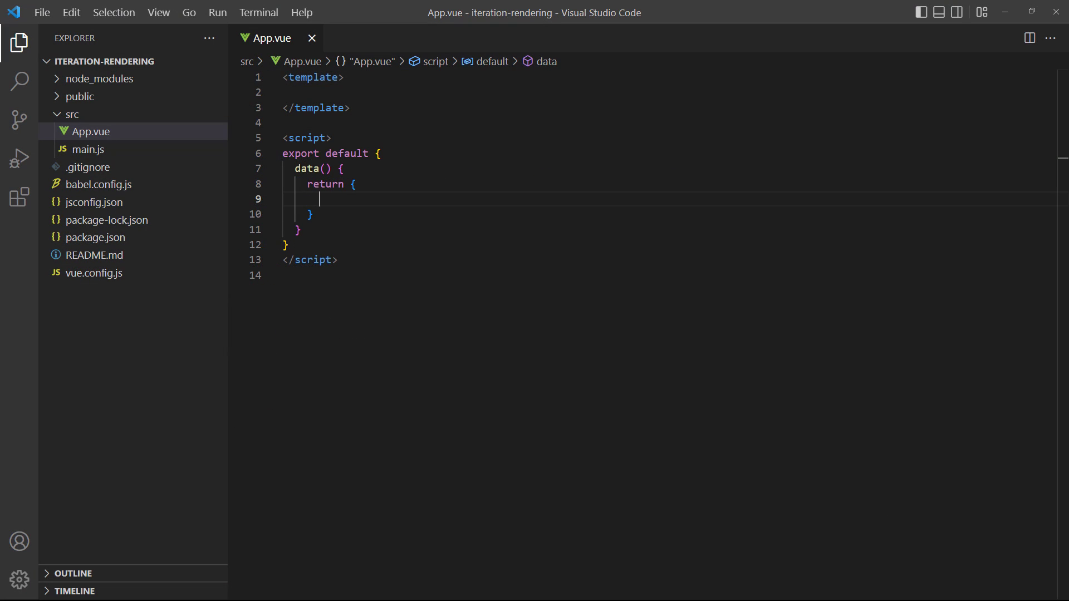
# Step: Add a names array of 'John' and 'Jane' to the component data
pyautogui.write("names: ['John', '']")
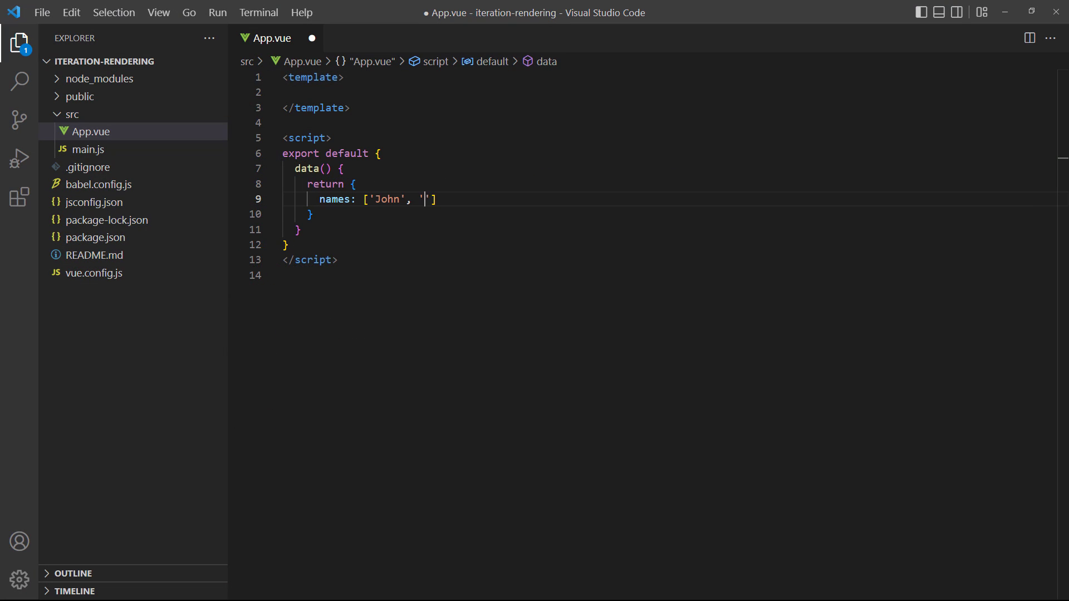
pyautogui.write("Jane'")
pyautogui.click(670, 92)
pyautogui.write('<p v-for="name in ')
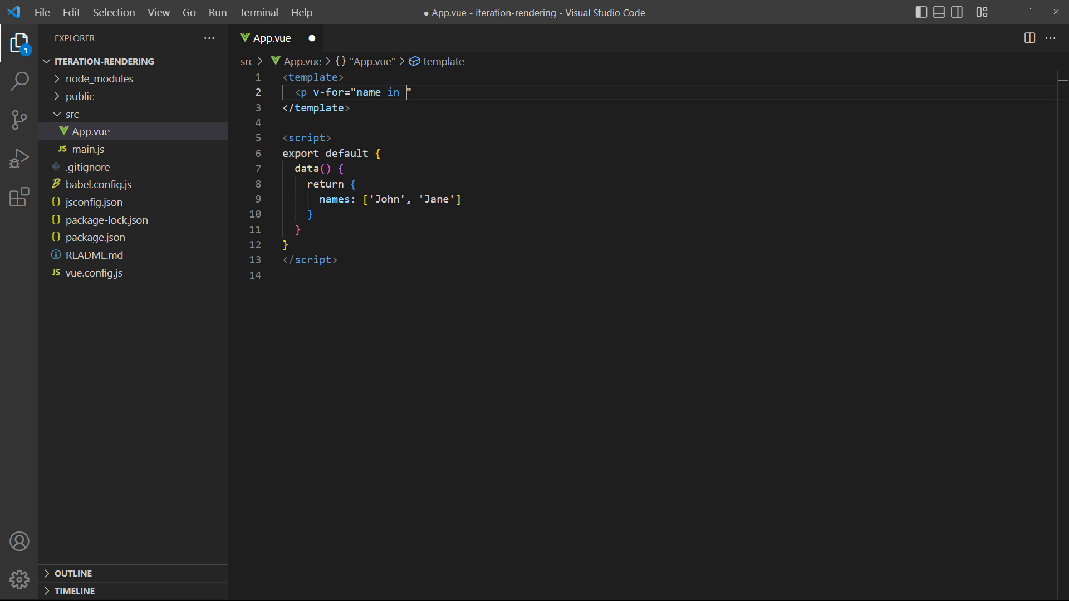
# Step: Render a paragraph per name with v-for="name in names" keyed by name, and save
pyautogui.write('names" :key="nam"')
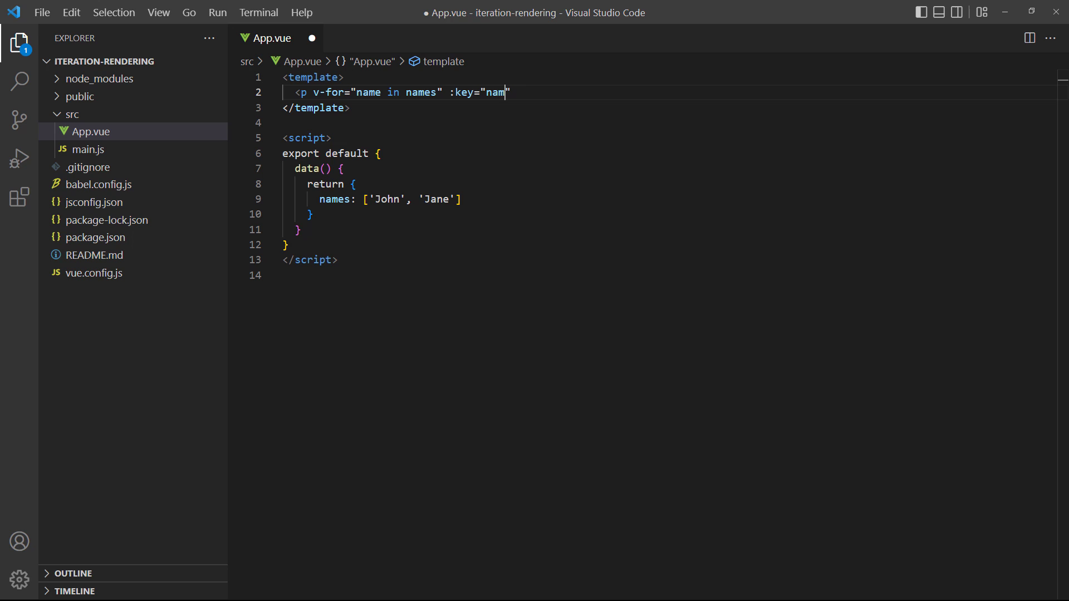
pyautogui.write('e">{{ name }}</p>')
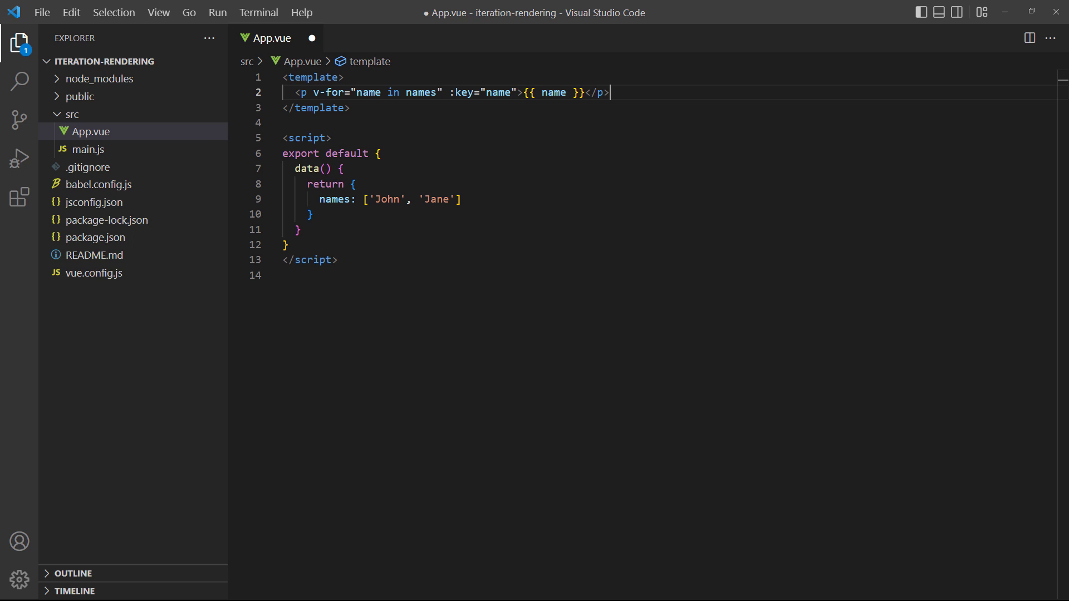
pyautogui.press('ctrl+s')
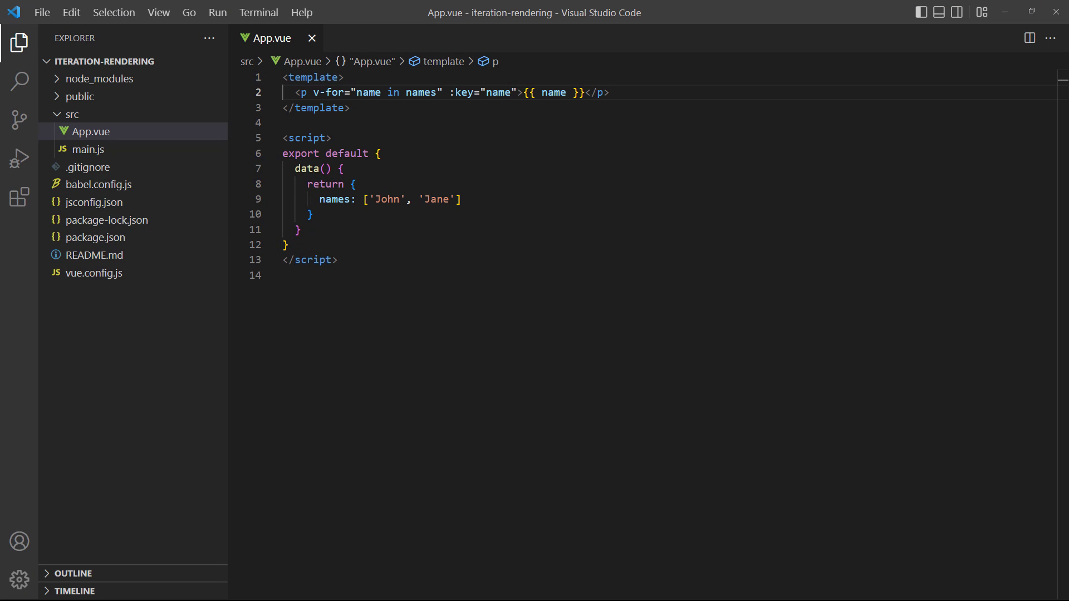
# Step: Expose index x in the v-for and show {{ x }} - before each name
pyautogui.click(356, 91)
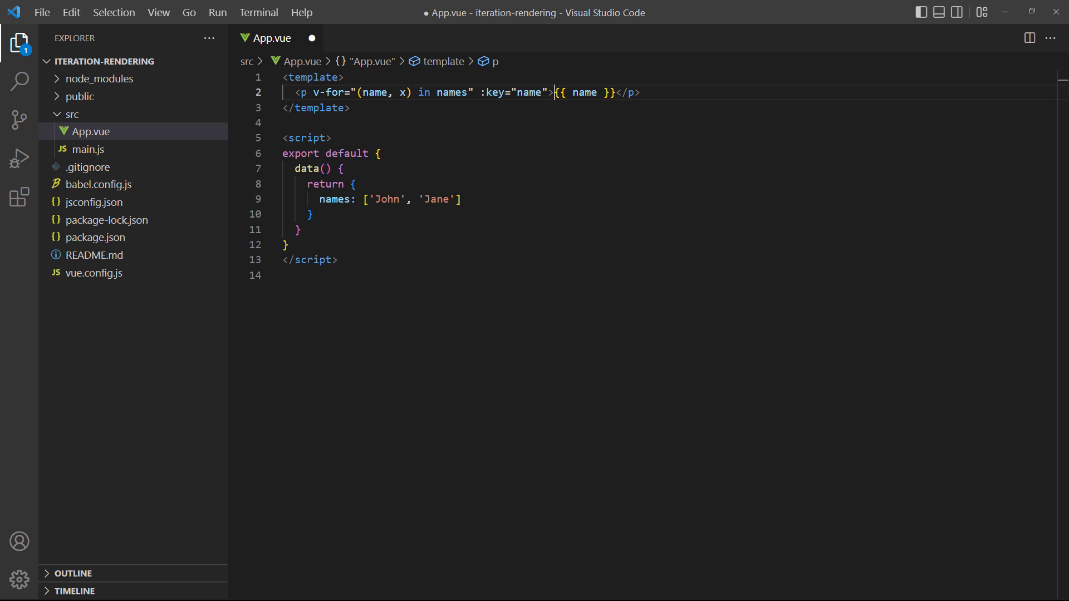
pyautogui.write('{{ x }} - {{')
pyautogui.write('{ id: 0')
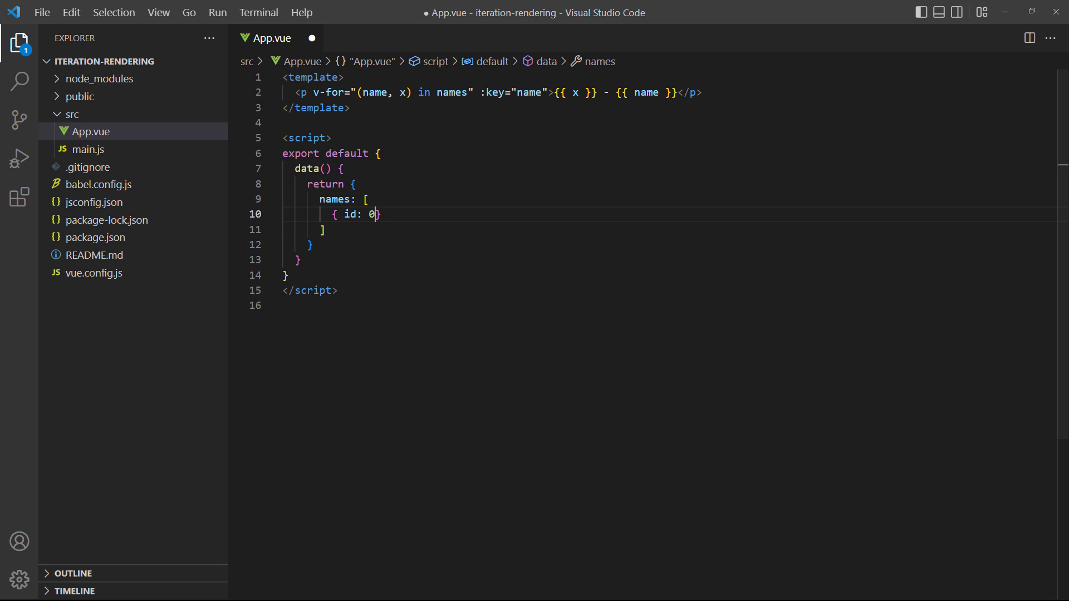
# Step: Rewrite names as objects with first and last (John, Jane Roe) and render name.first
pyautogui.write(", first: 'John', last: 'Doe")
pyautogui.write("{ id: 1, first: '")
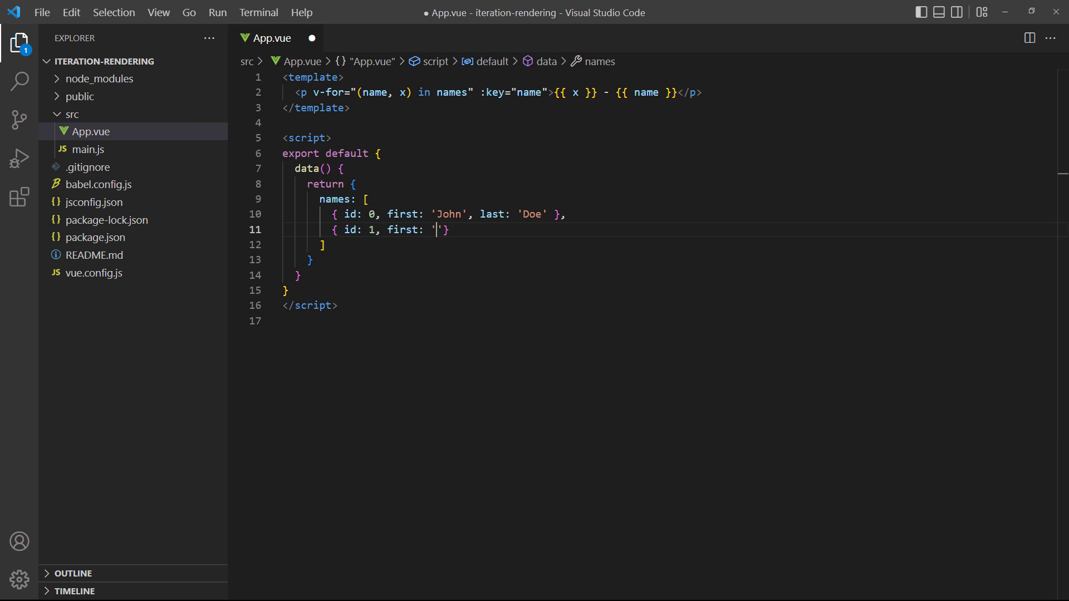
pyautogui.write("Jane', last: 'Roe'")
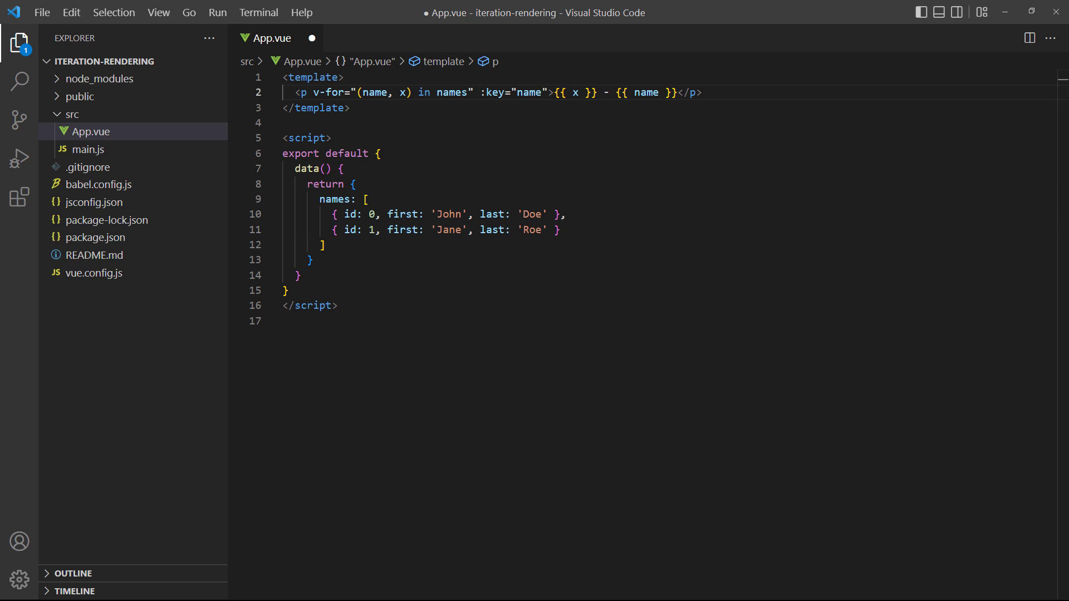
pyautogui.write('.first')
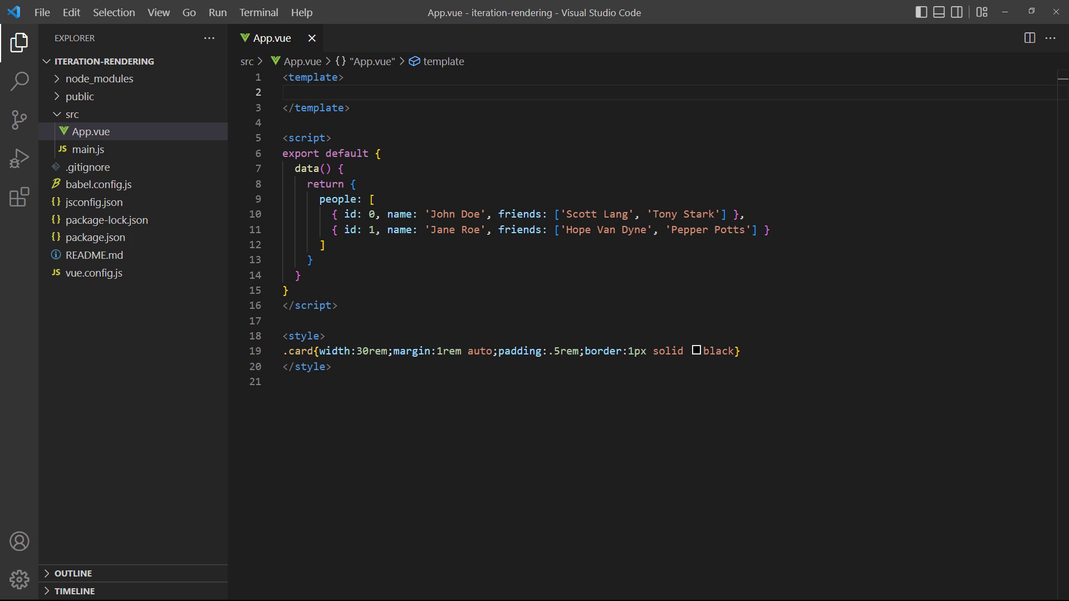
# Step: Render a card div per person via v-for="person in people" with an h2 of person.name
pyautogui.write('div class="card" v-></div>')
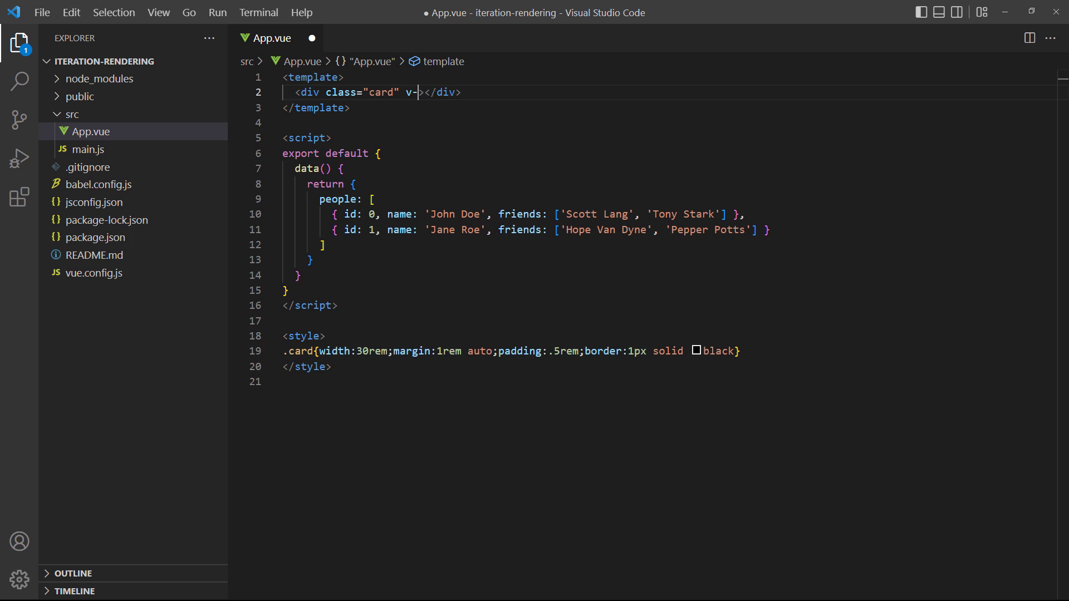
pyautogui.write('for="person in people" :key="person.id')
pyautogui.write('<h2>{{ person.na')
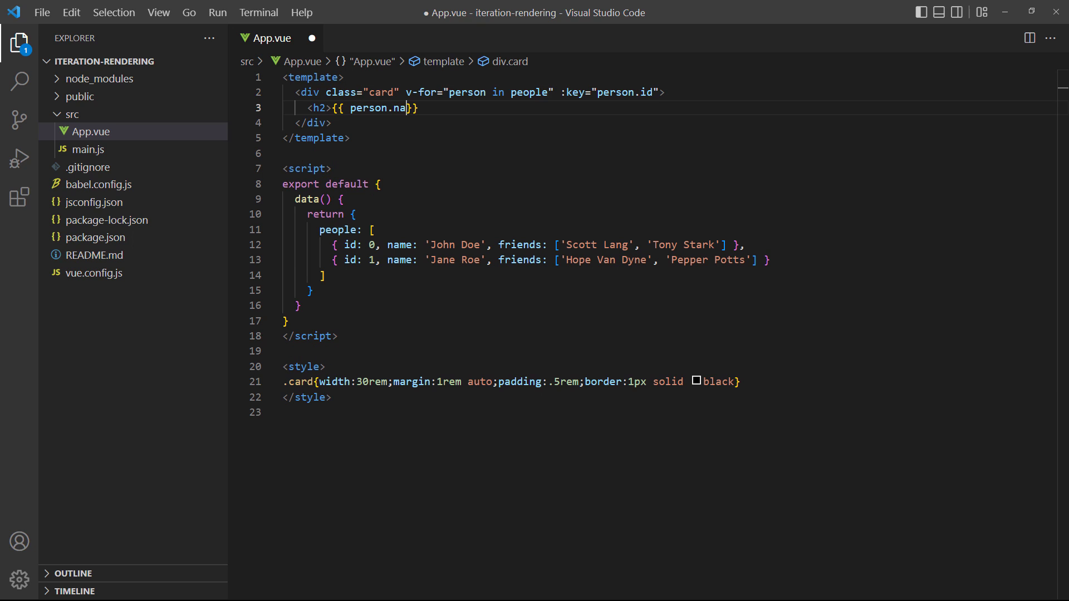
pyautogui.write('me }}</h2>')
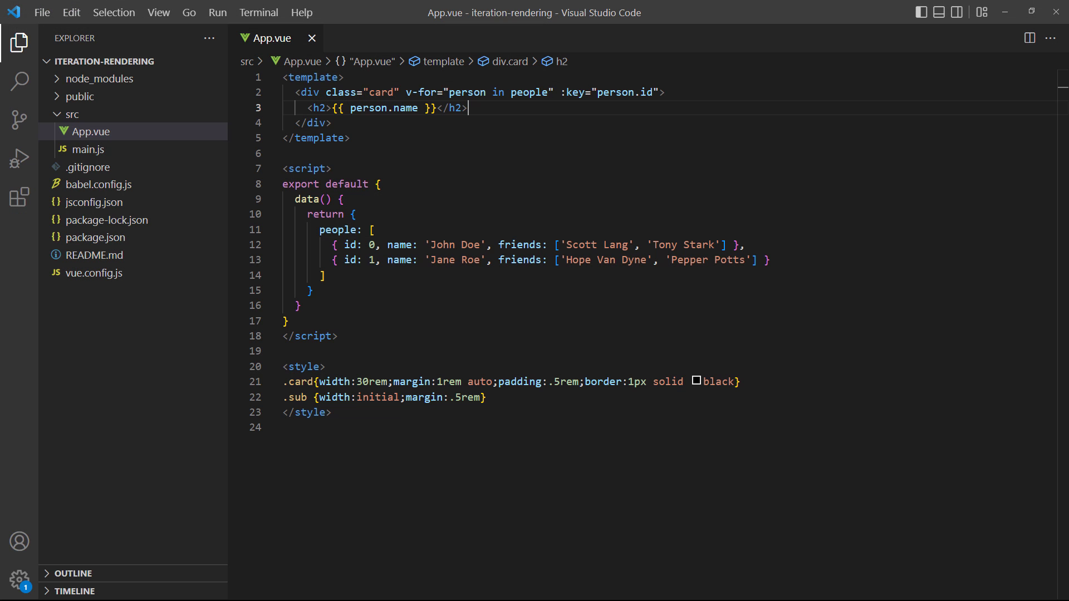
# Step: Nest a paragraph looping friend in person.friends, keyed by friend, showing {{ friend }}
pyautogui.write('<p class="card sub" v-')
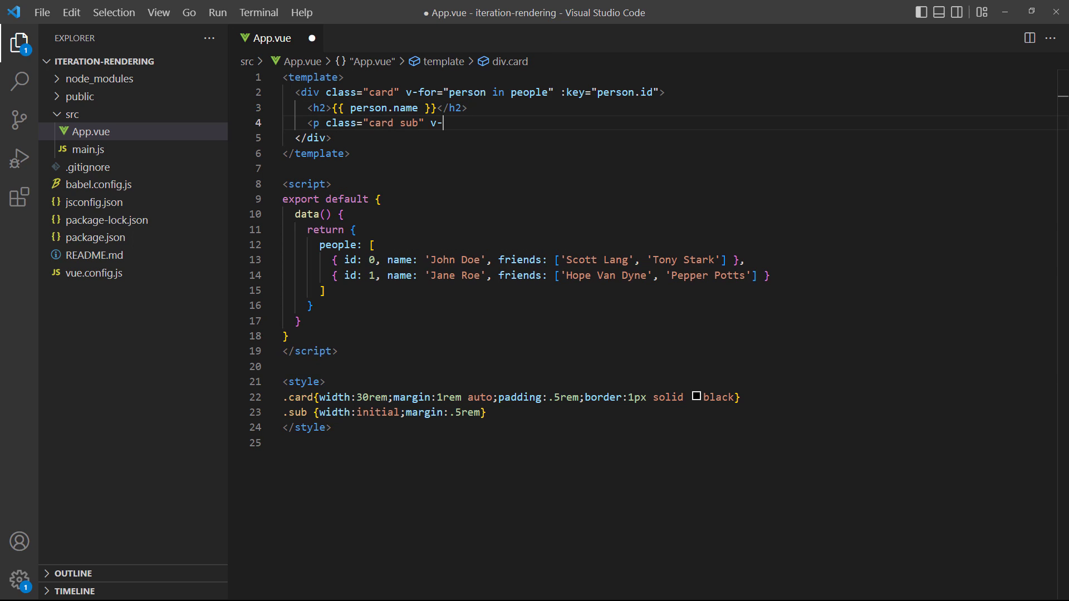
pyautogui.write('for="friend in per"')
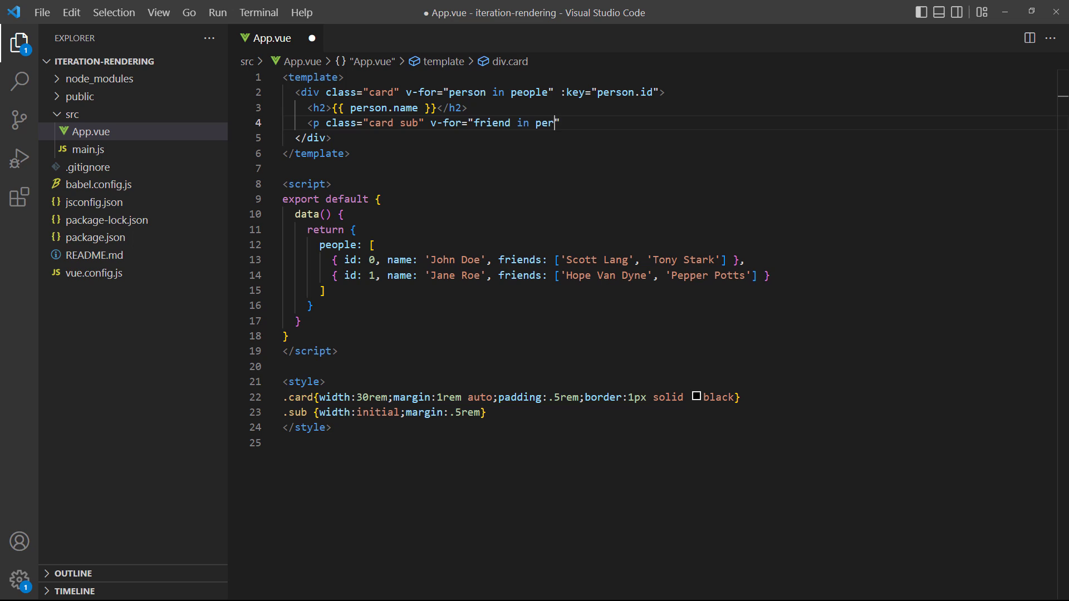
pyautogui.write('son"')
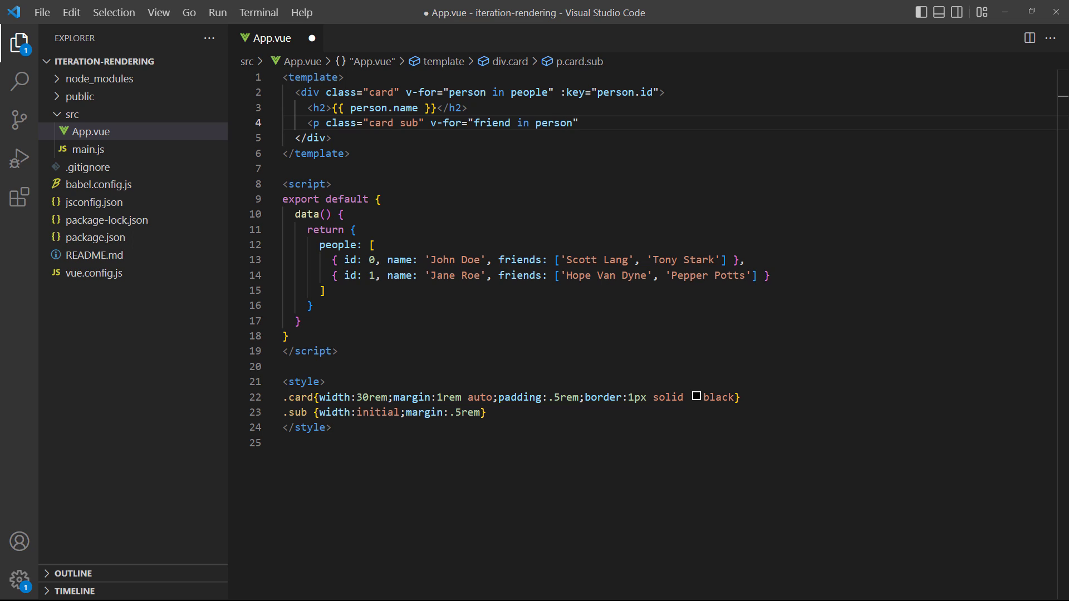
pyautogui.write('.frien')
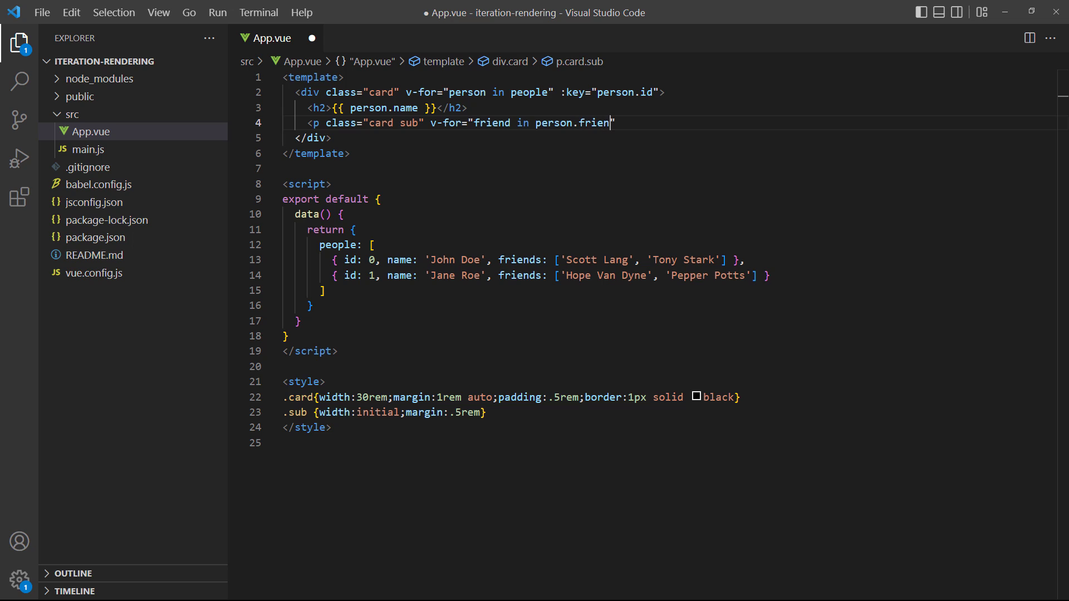
pyautogui.write('ds" :key="frie')
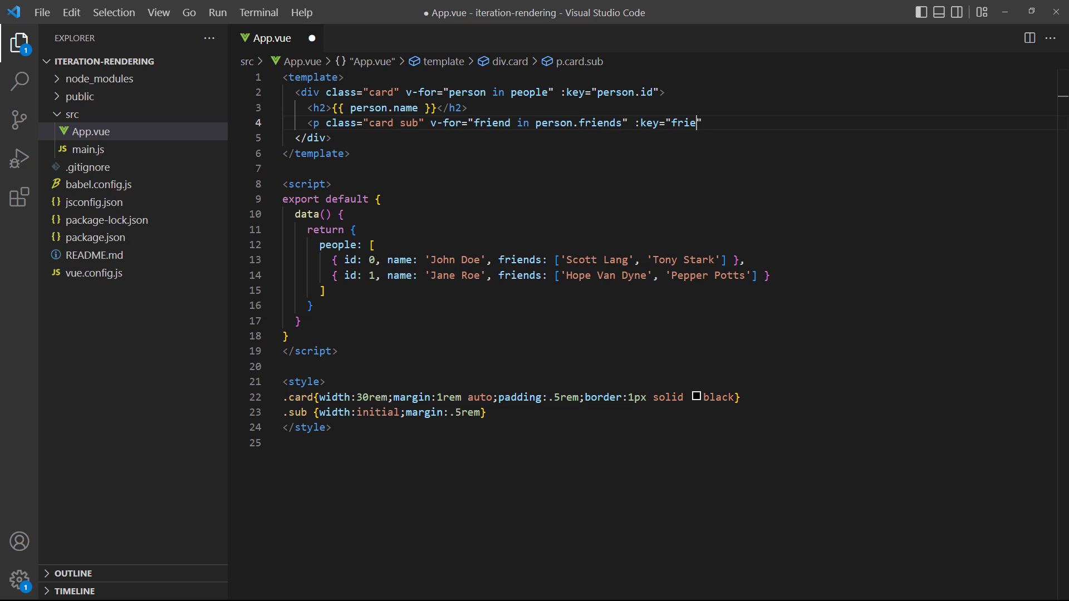
pyautogui.write('nd">{{ friend }}</p')
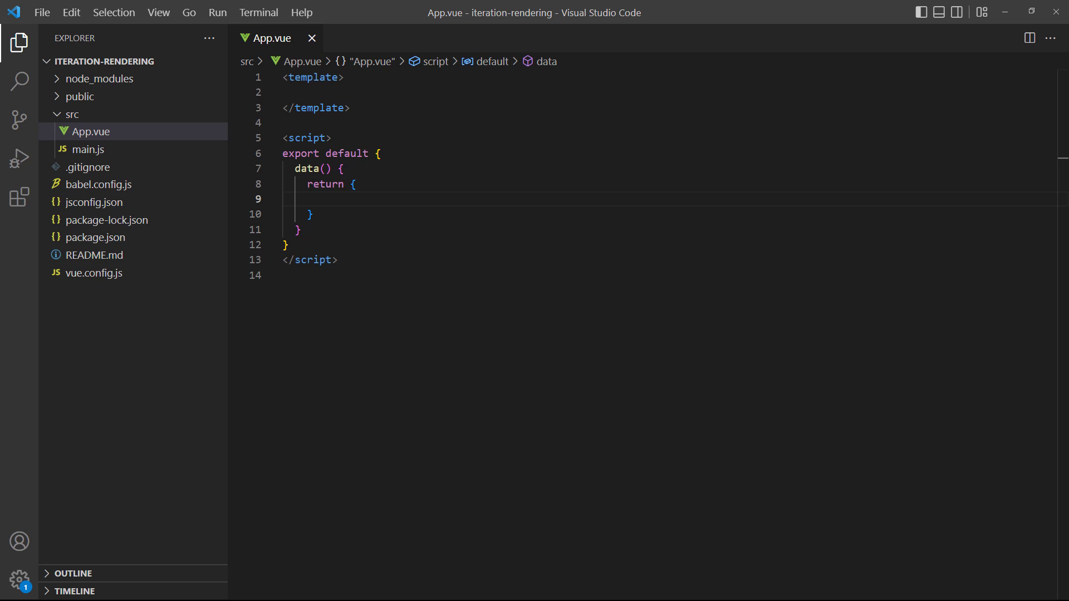
pyautogui.write('info: {}')
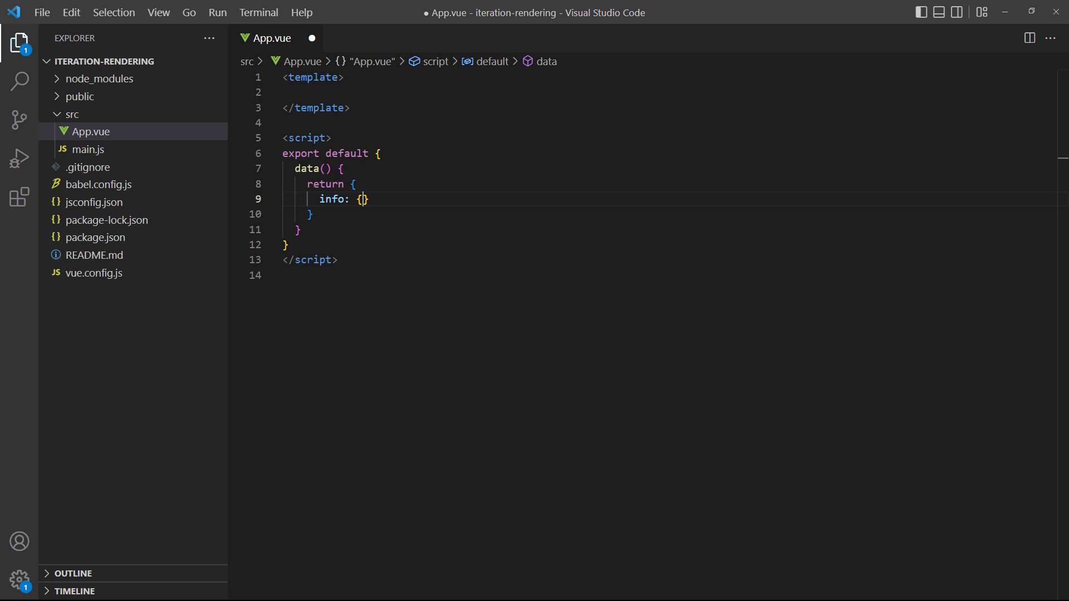
pyautogui.write("name: 'Jo'")
pyautogui.write('blo')
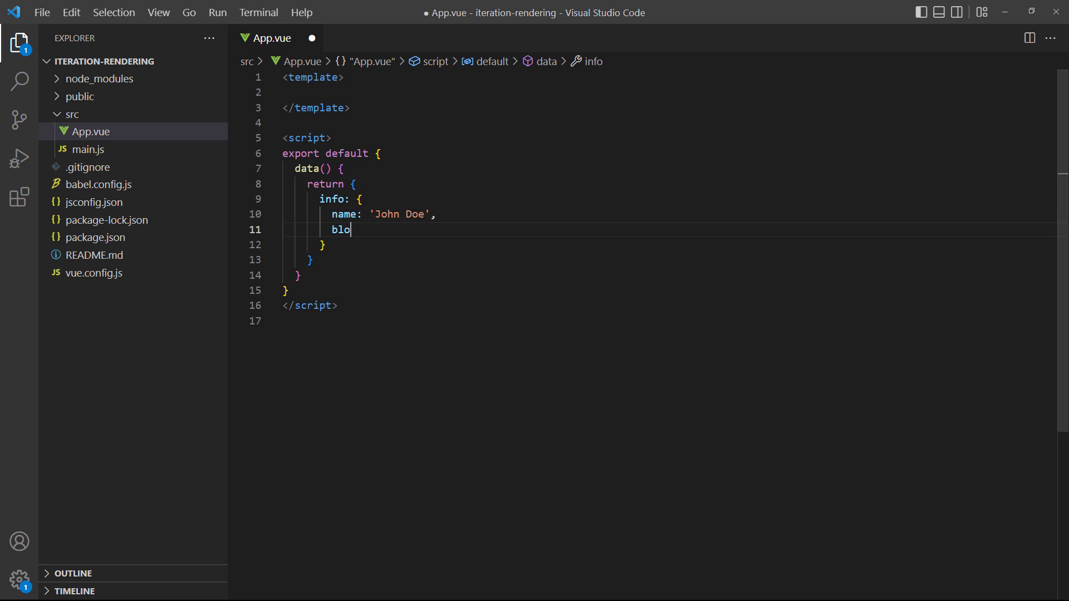
pyautogui.write("gName: 'Mistaken Id'")
pyautogui.write('ur')
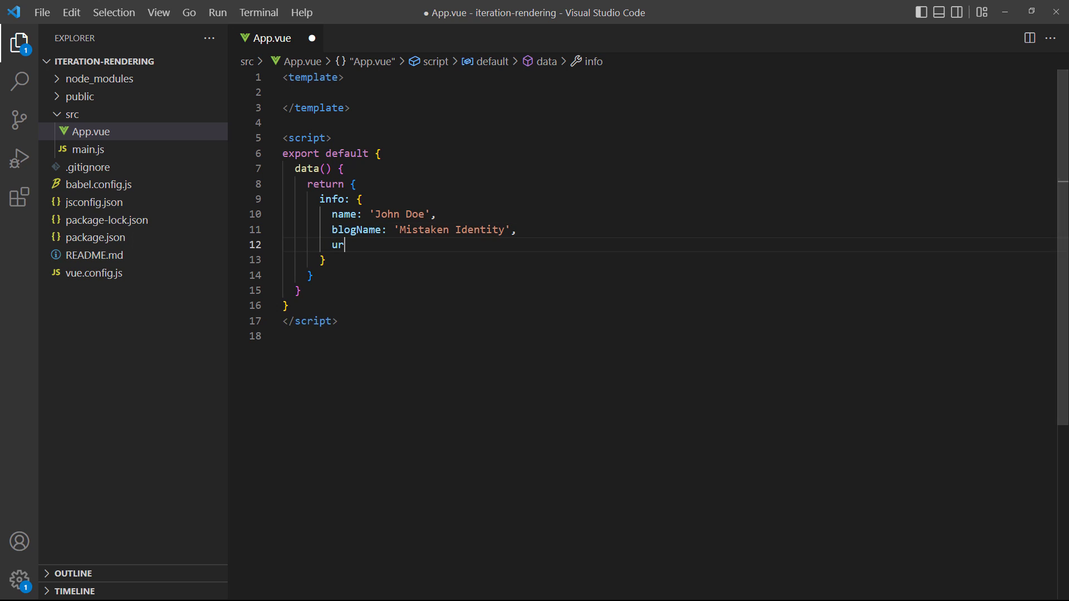
pyautogui.write("l: 'https://doe-re")
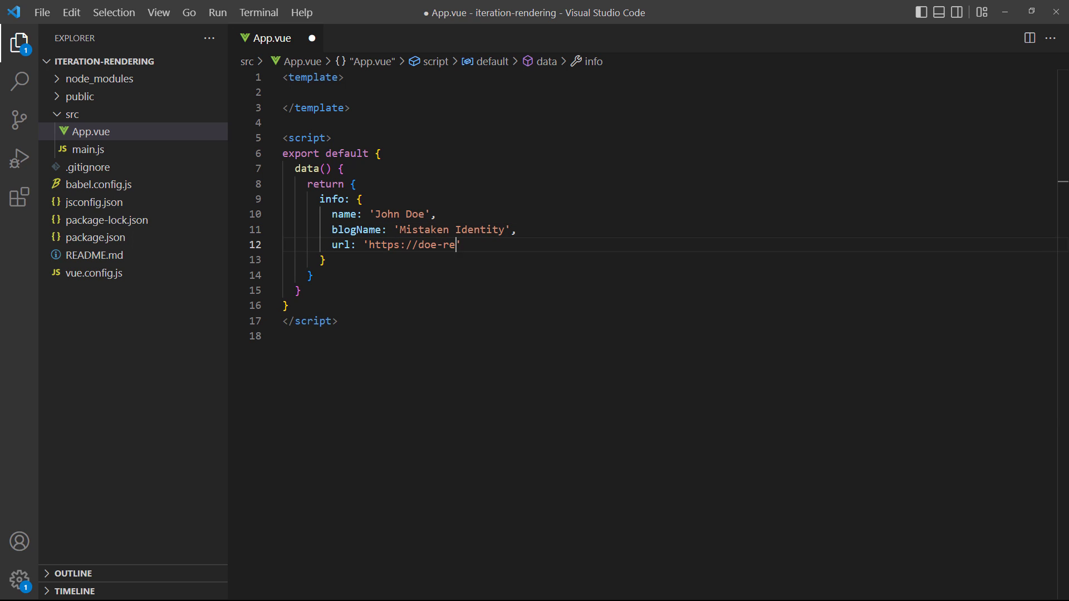
pyautogui.write("-mi.com'")
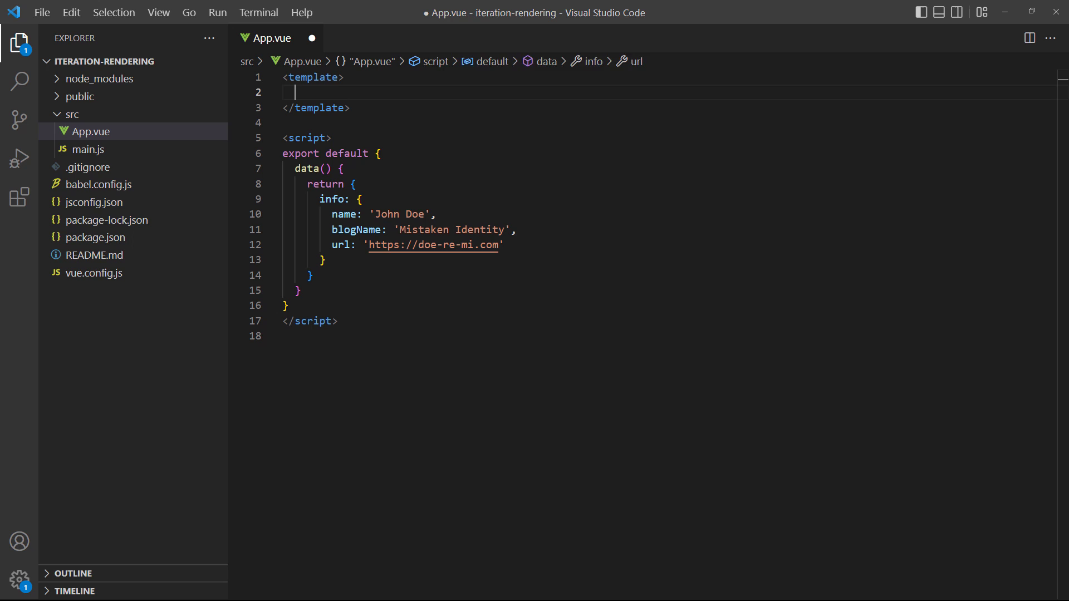
# Step: Start a paragraph with v-for="value in info" keyed by value showing {{ value }}
pyautogui.write('<p v-for="valu')
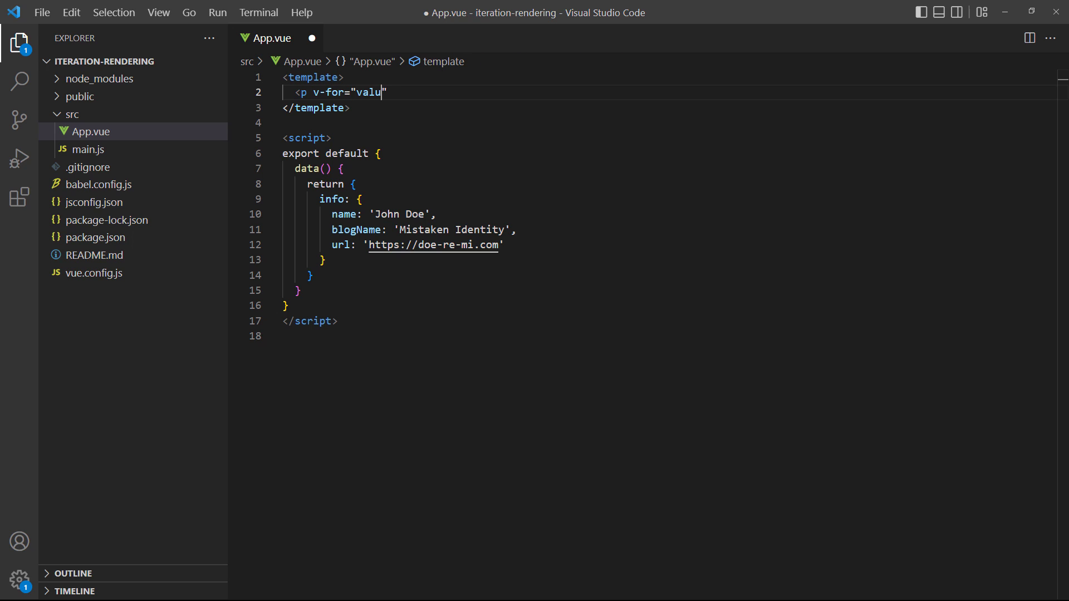
pyautogui.write('e in info" :key="v')
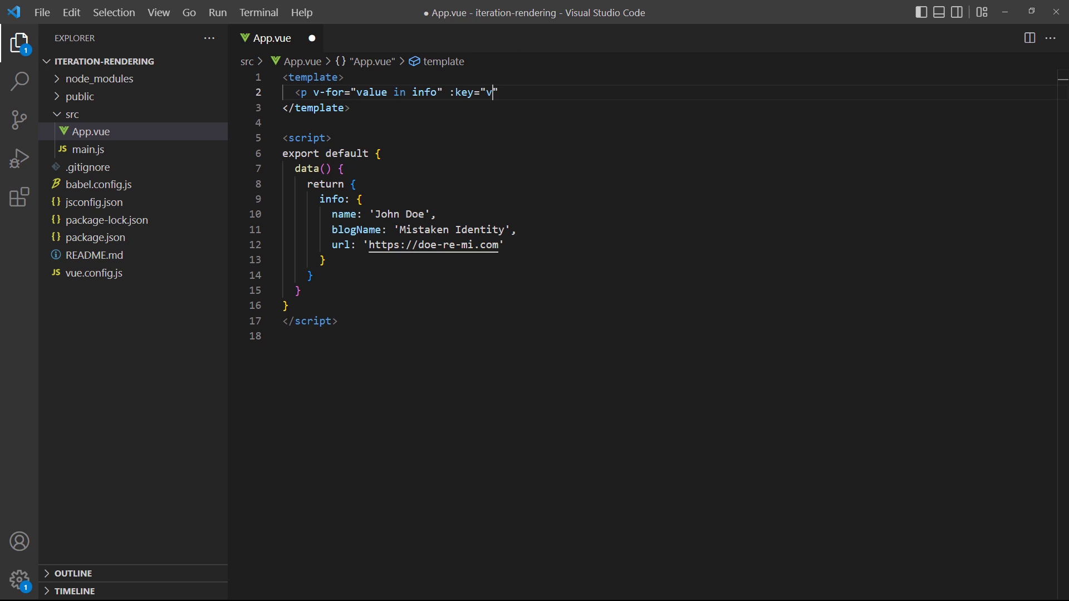
pyautogui.write('alue">{{ value }}</p>')
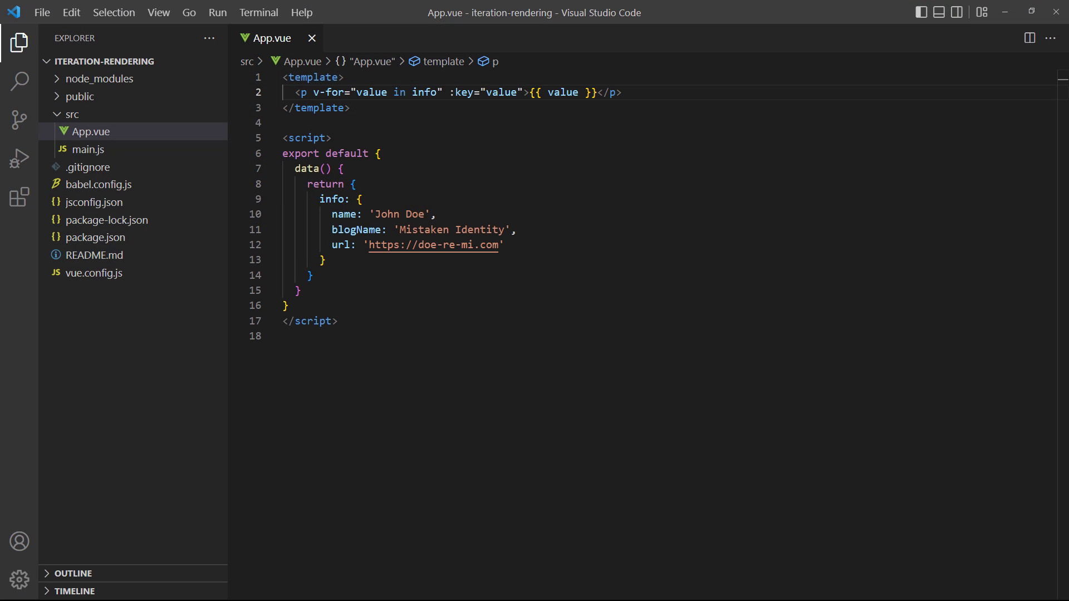
# Step: Change the loop variable to (value, key, index) in parentheses
pyautogui.write('(')
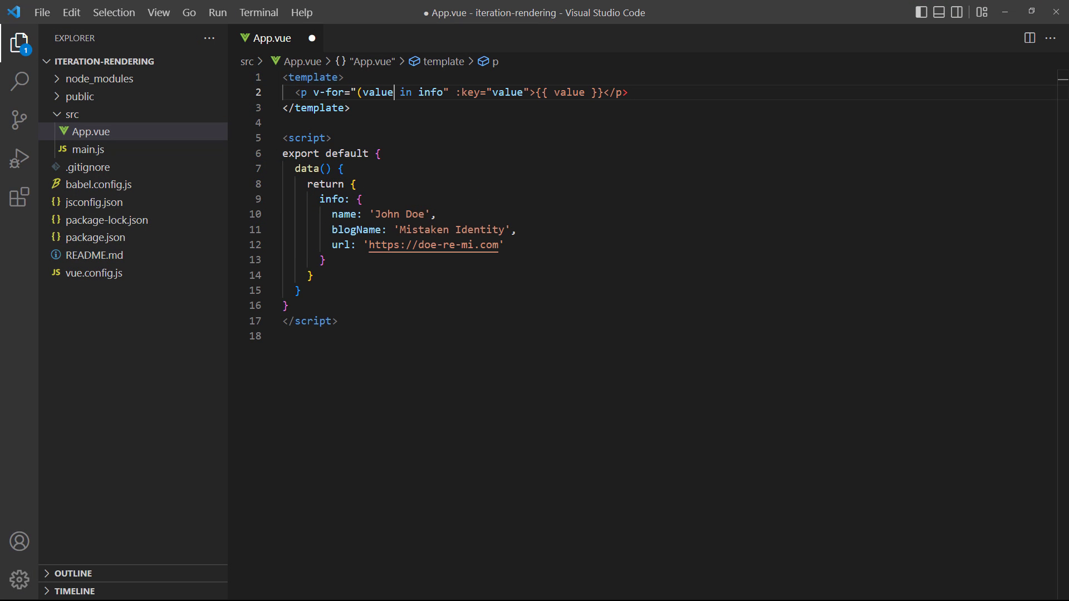
pyautogui.write(', key, i')
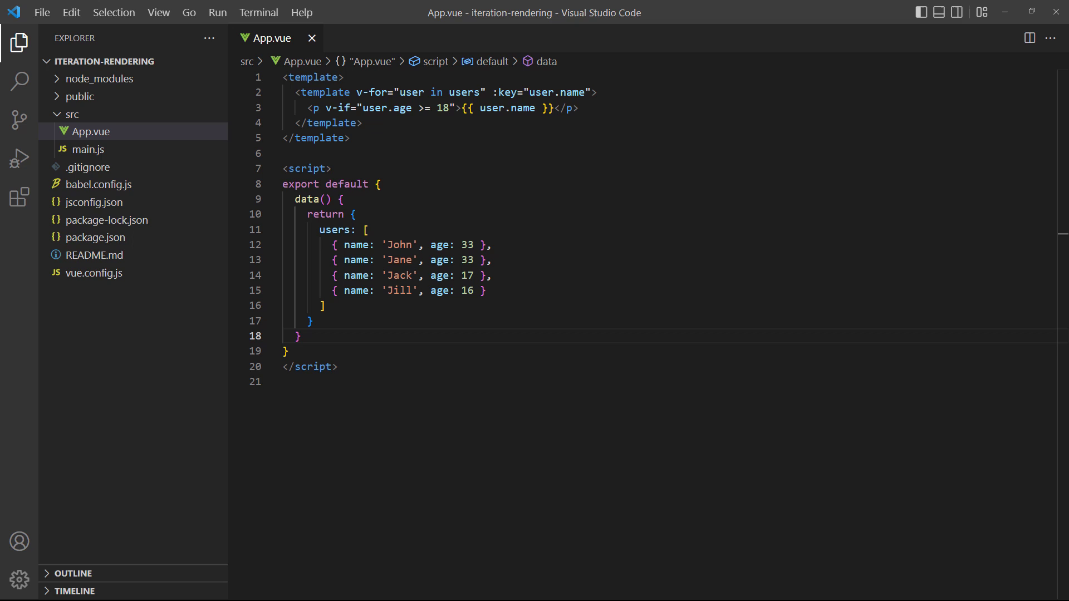
# Step: Add computed legalUsers() returning this.users.filter(user => user.age >= 18)
pyautogui.write('computed: {')
pyautogui.write('legal')
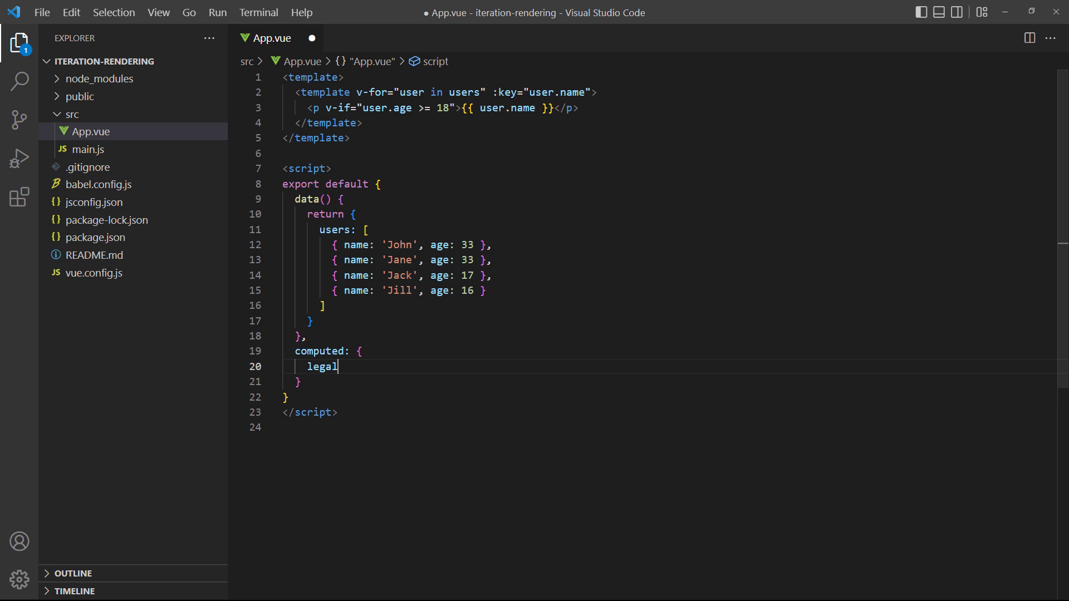
pyautogui.write('Users() {')
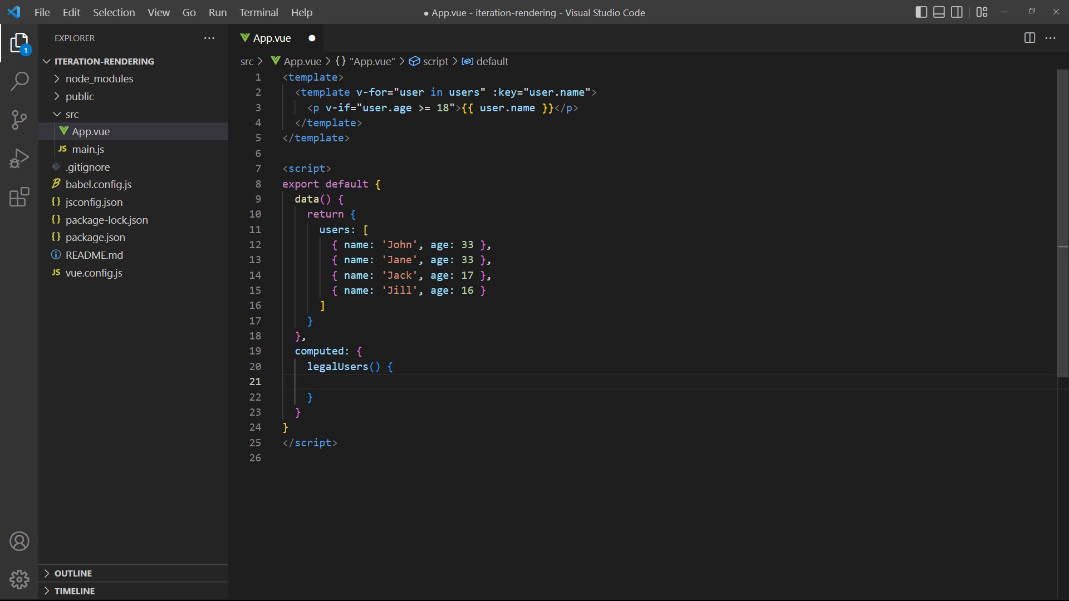
pyautogui.write('return this.users.')
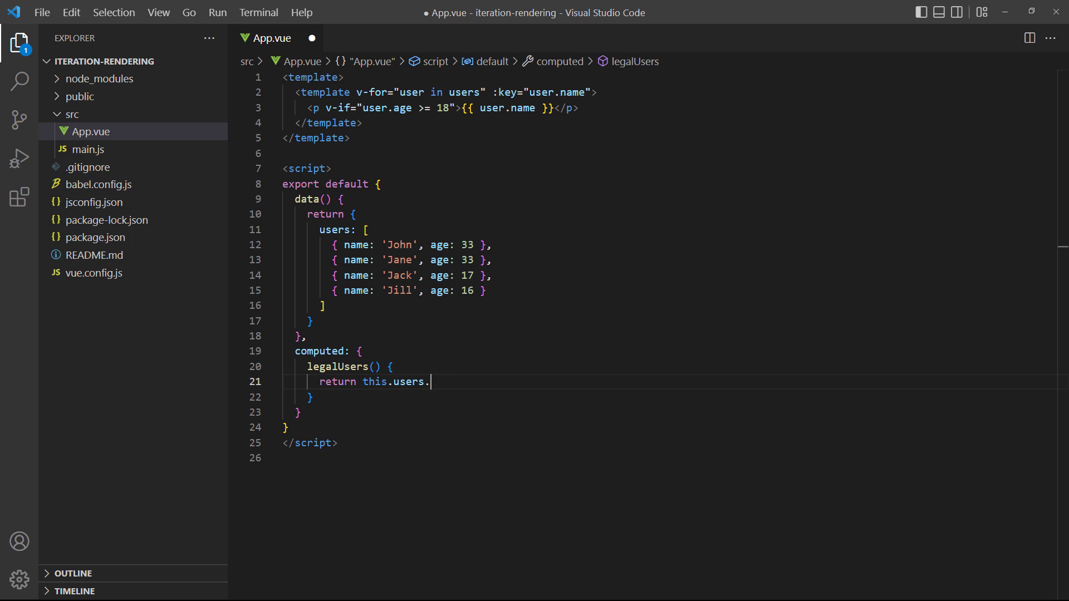
pyautogui.write('filter(user => use')
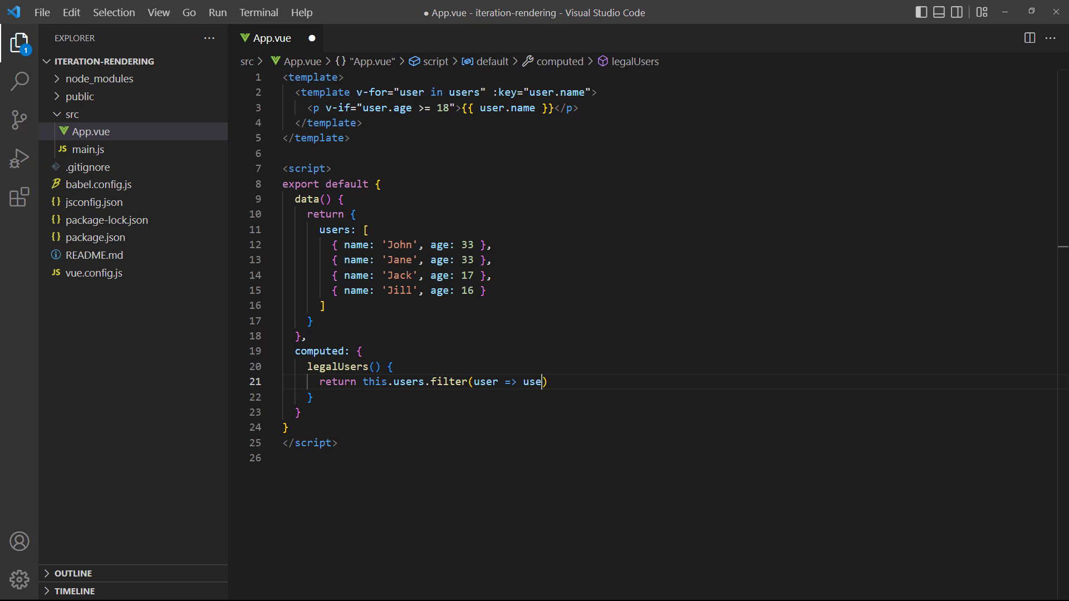
pyautogui.write('.age >= 18')
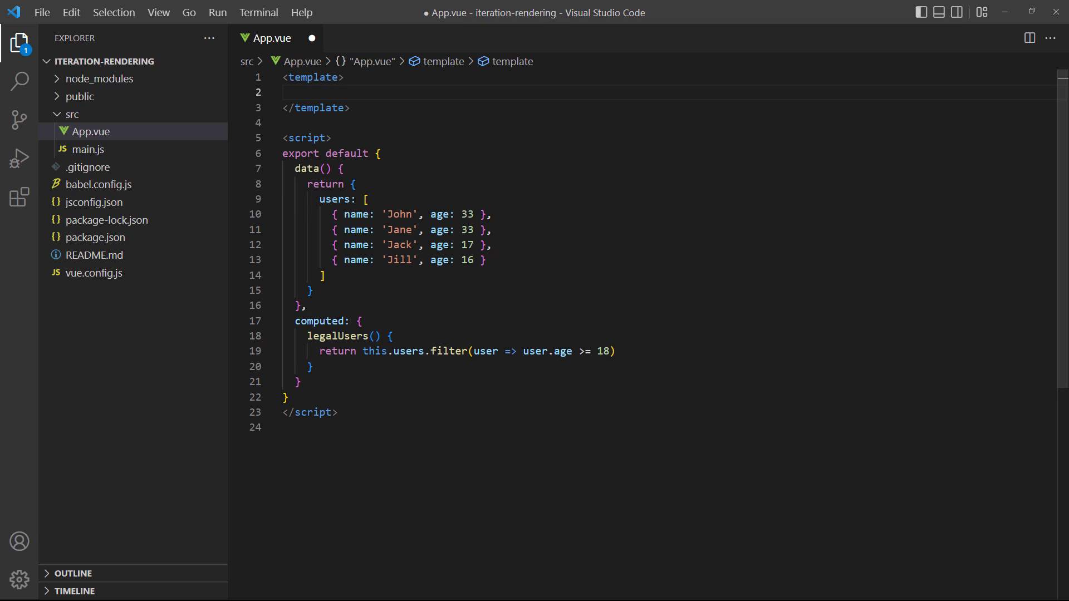
# Step: Loop the template over legalUsers with a paragraph keyed by user.name showing the name, and save
pyautogui.write('<p v-for="user in l"')
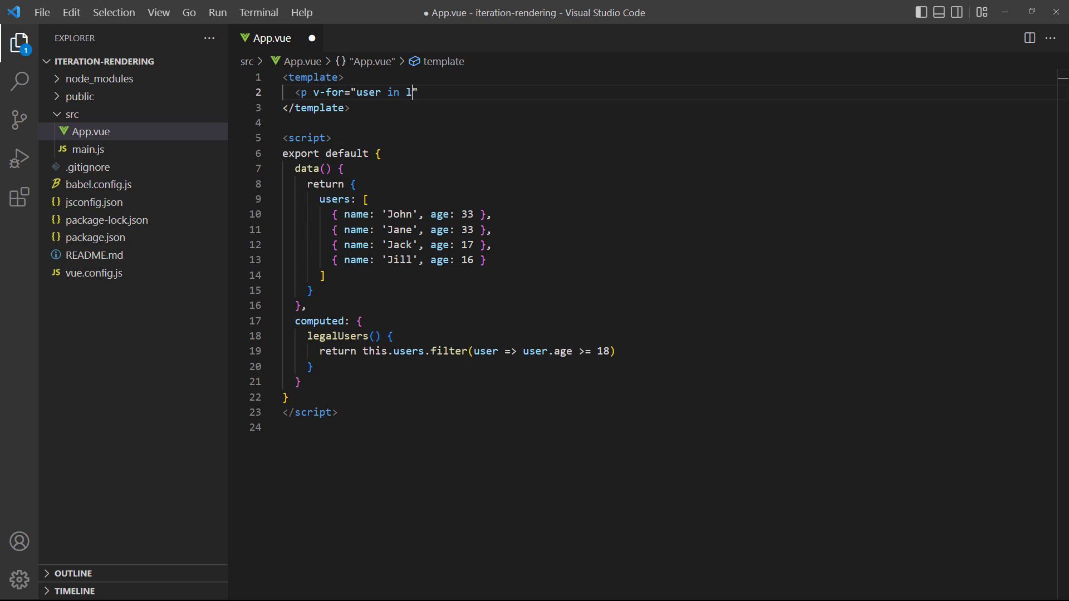
pyautogui.write('egalUsers" :key')
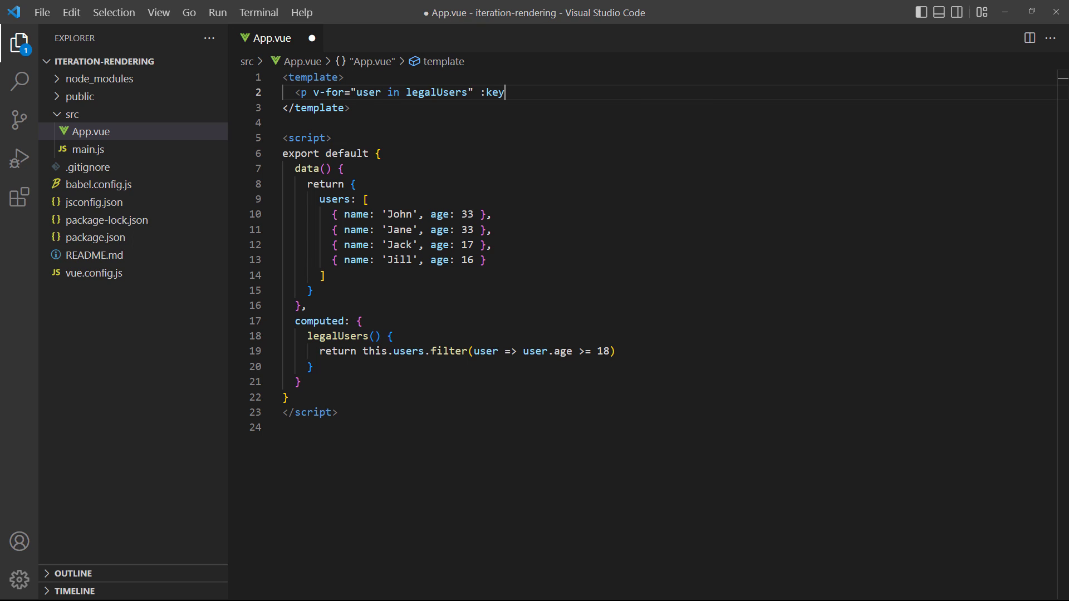
pyautogui.write('="user.name">{{}}')
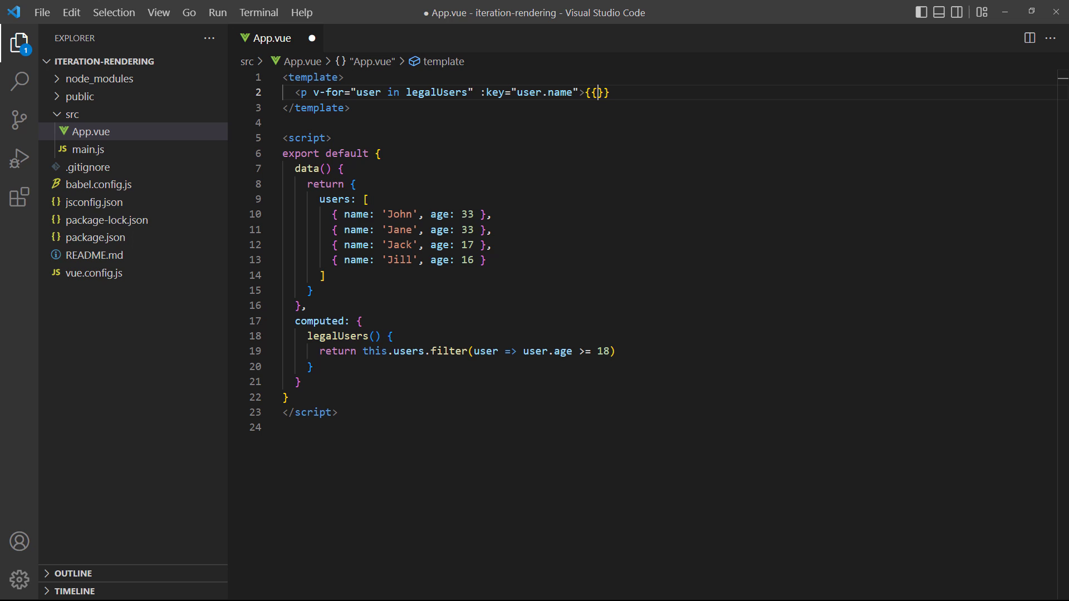
pyautogui.write('user.name }}</p>')
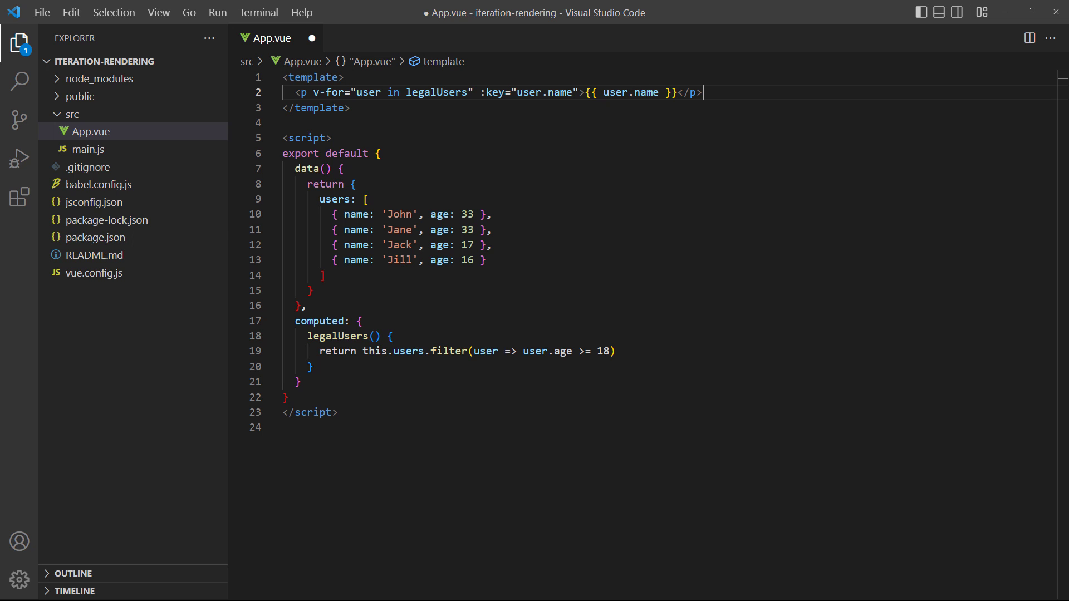
pyautogui.press('ctrl+s')
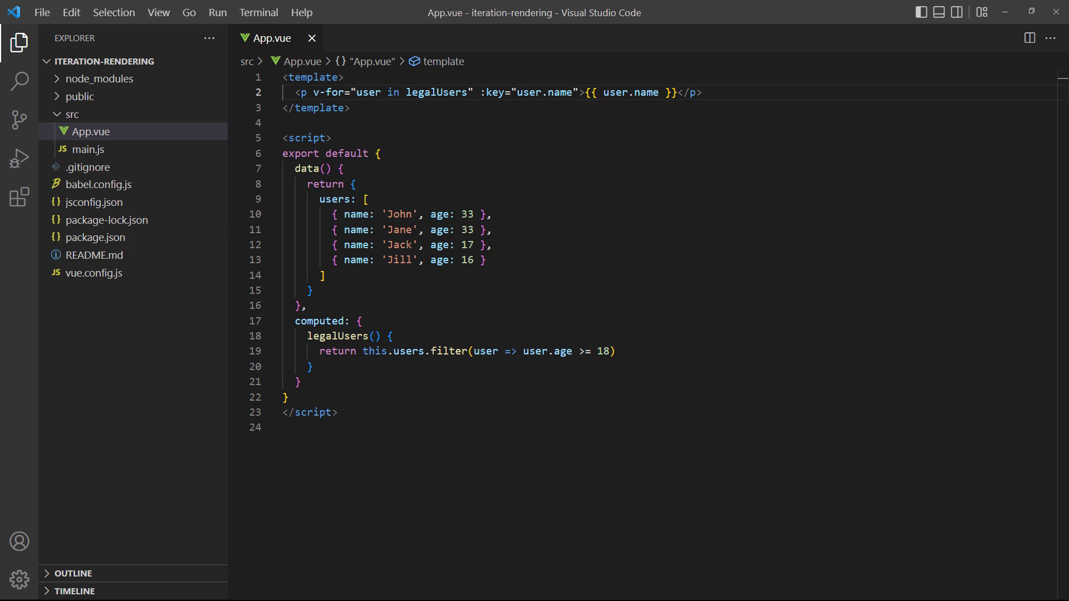